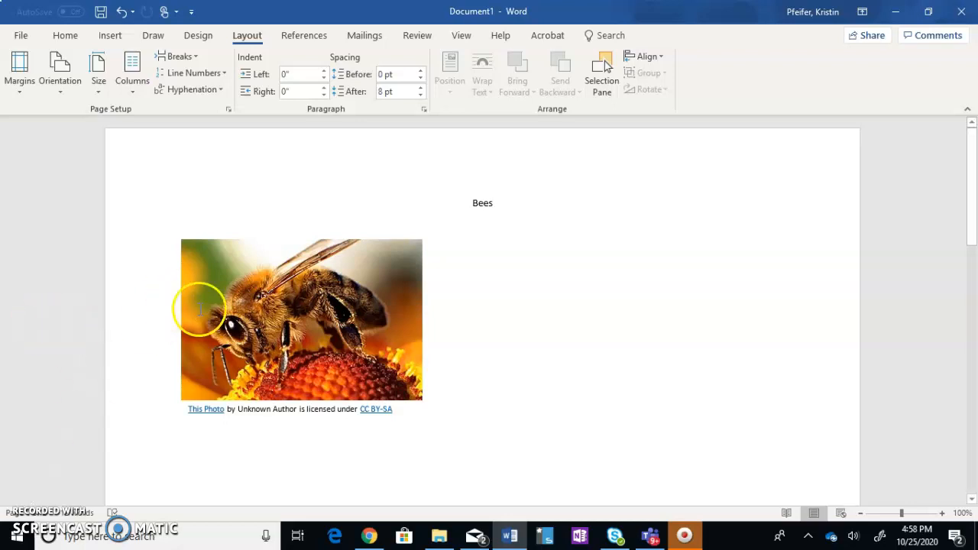
mouse_move(435, 403)
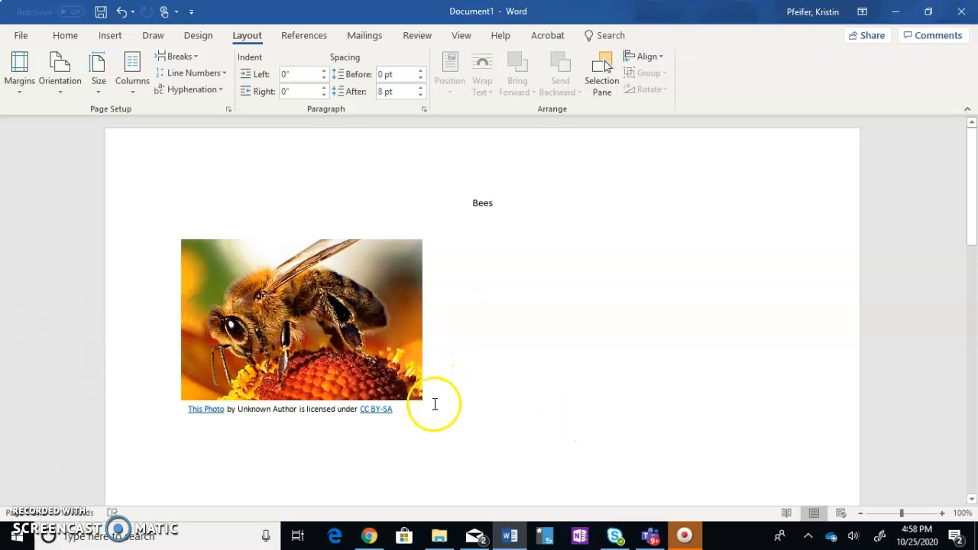
Step: Scroll past the bee photo to the orange Bees!!!! heading and cartoon bee picture
left_click(482, 311)
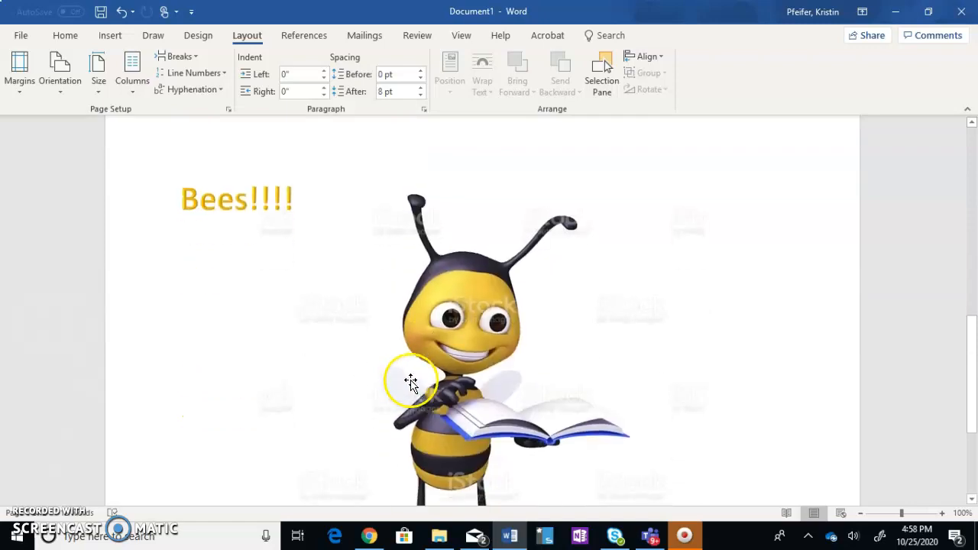
Step: Select the cartoon bee, try a blue recolor, then restore it with No Recolor
left_click(410, 381)
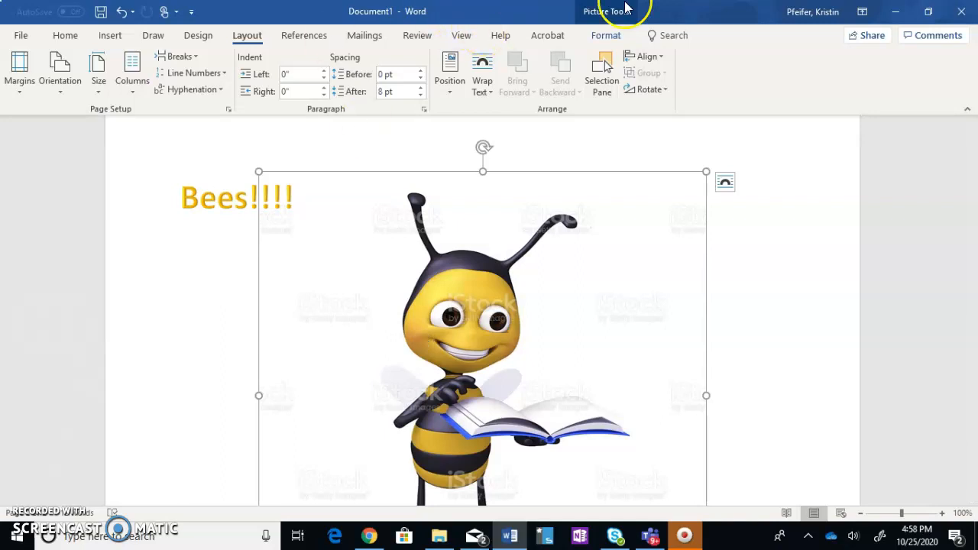
mouse_move(619, 19)
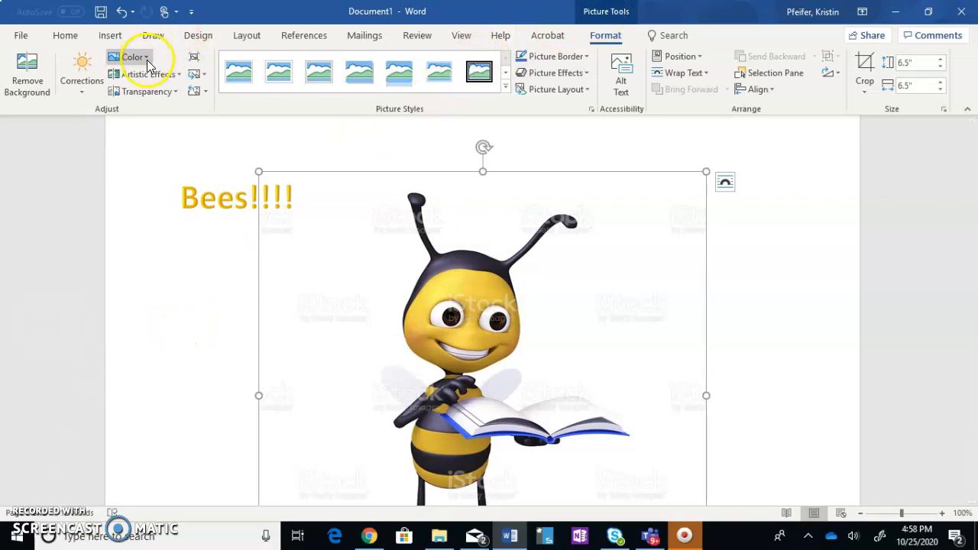
left_click(131, 58)
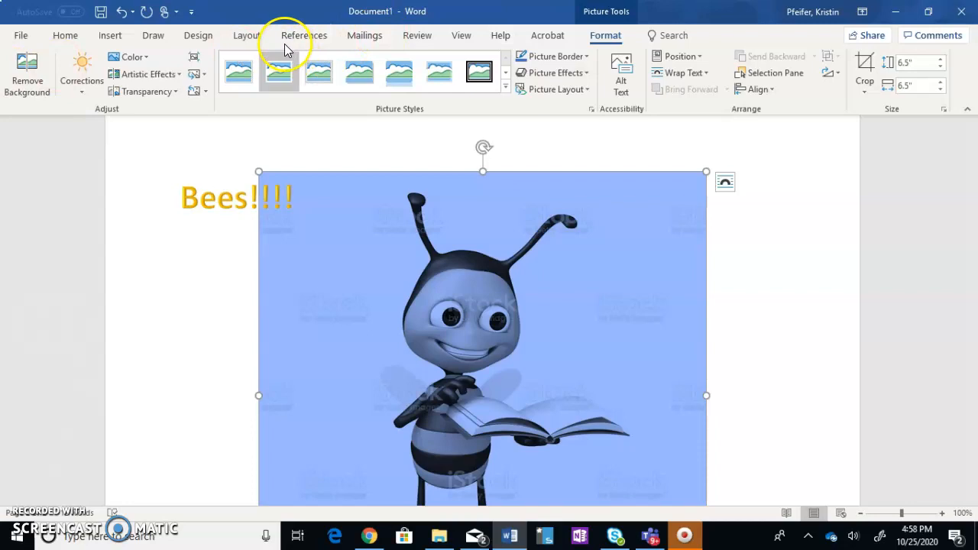
left_click(131, 57)
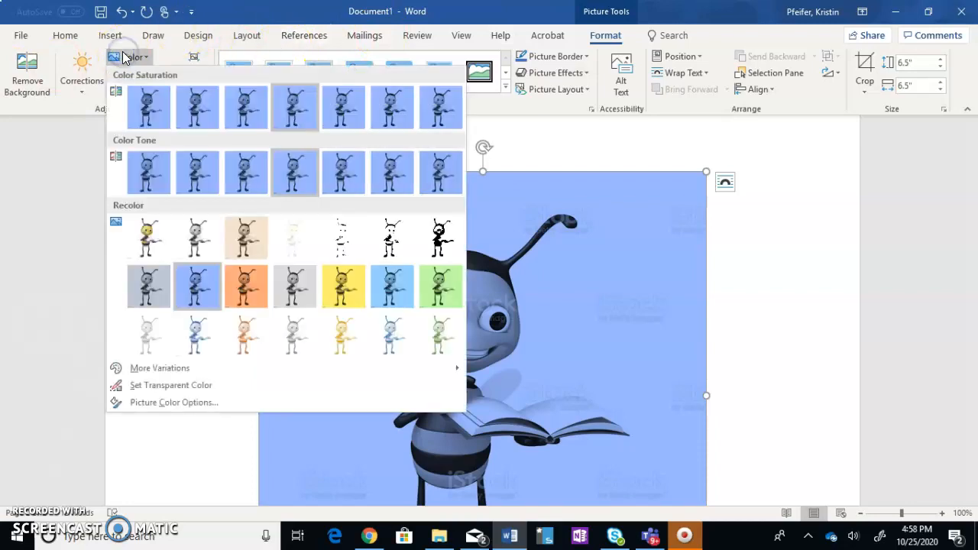
left_click(170, 385)
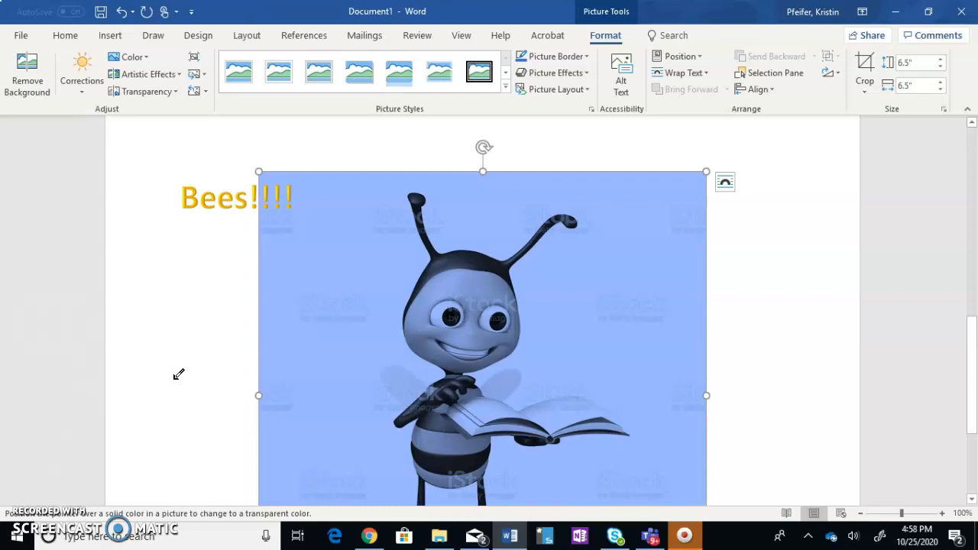
mouse_move(171, 70)
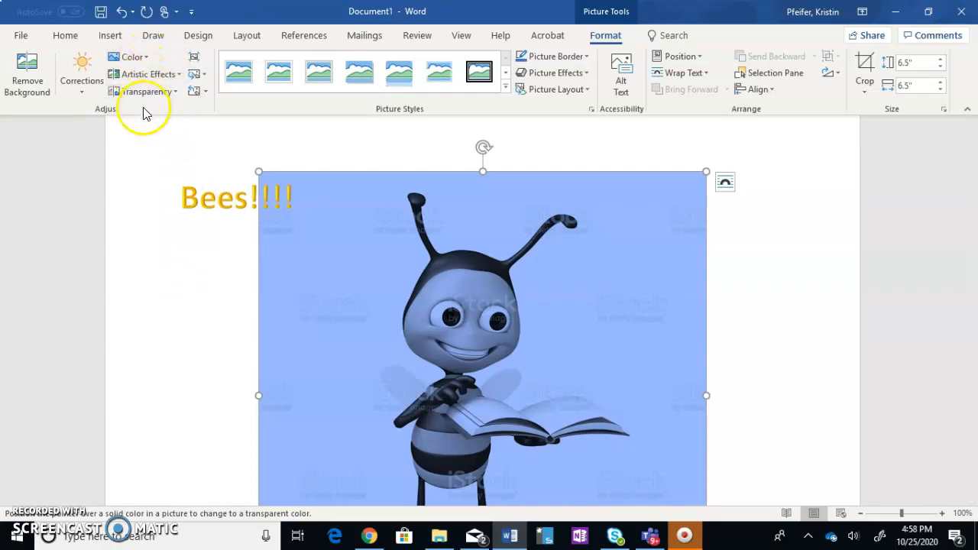
left_click(130, 57)
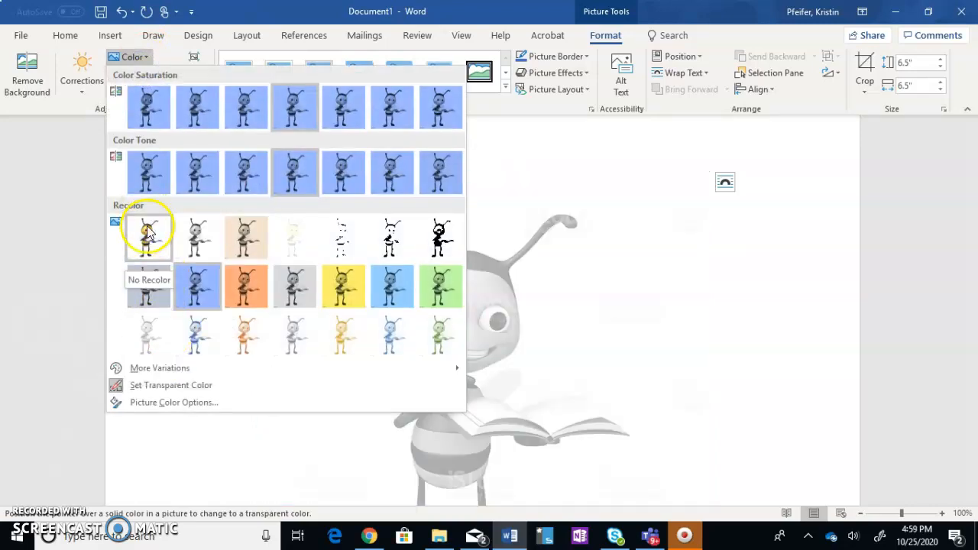
left_click(148, 231)
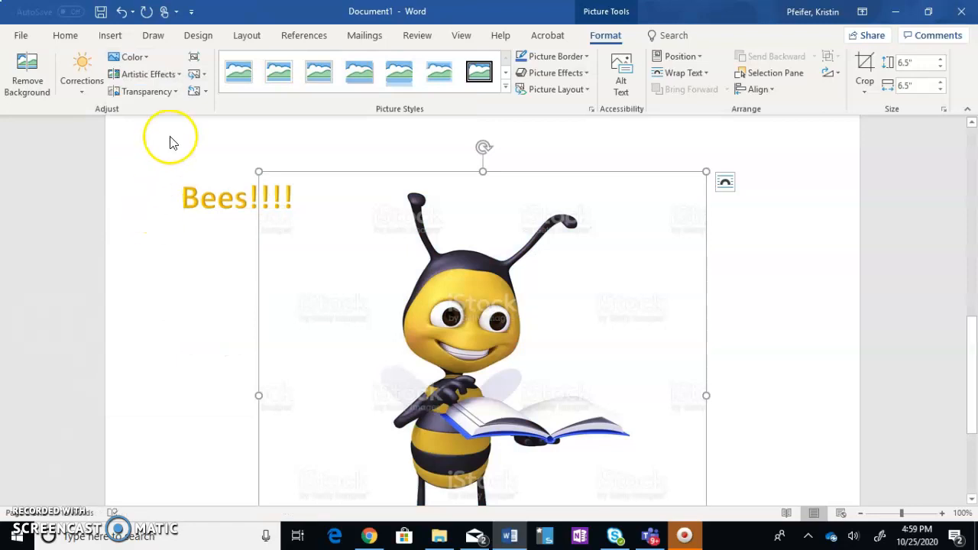
Step: Apply a third-row artistic effect for white outlines and a grey halo; preview Transparency presets
left_click(147, 74)
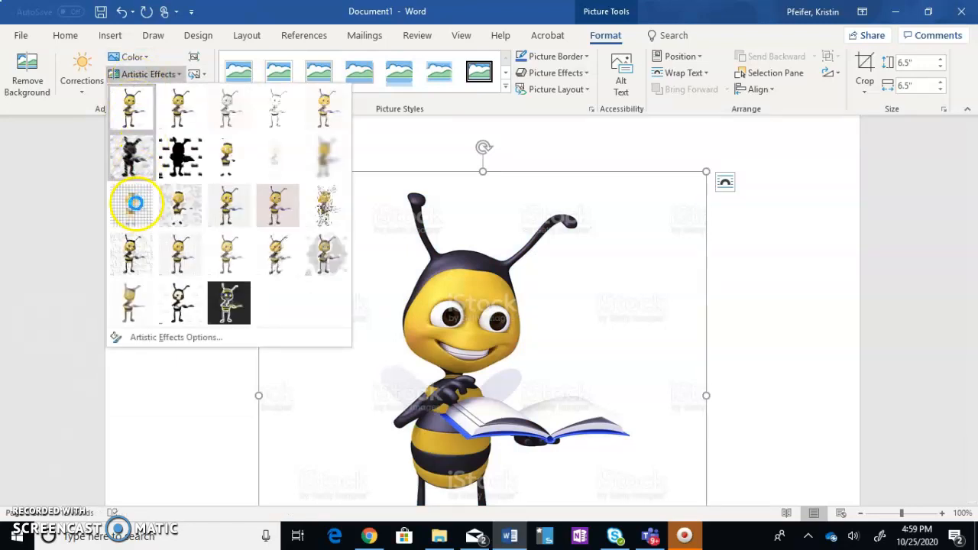
left_click(136, 203)
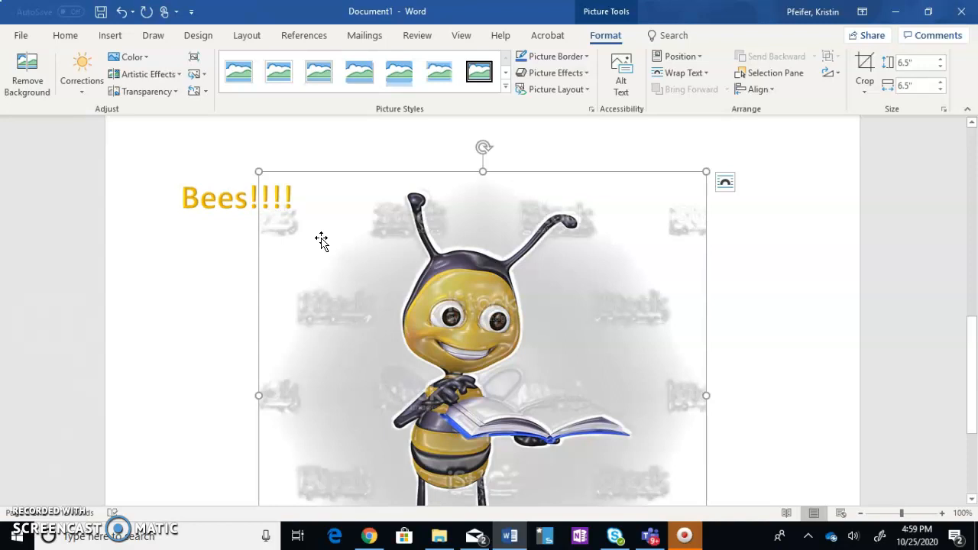
mouse_move(217, 293)
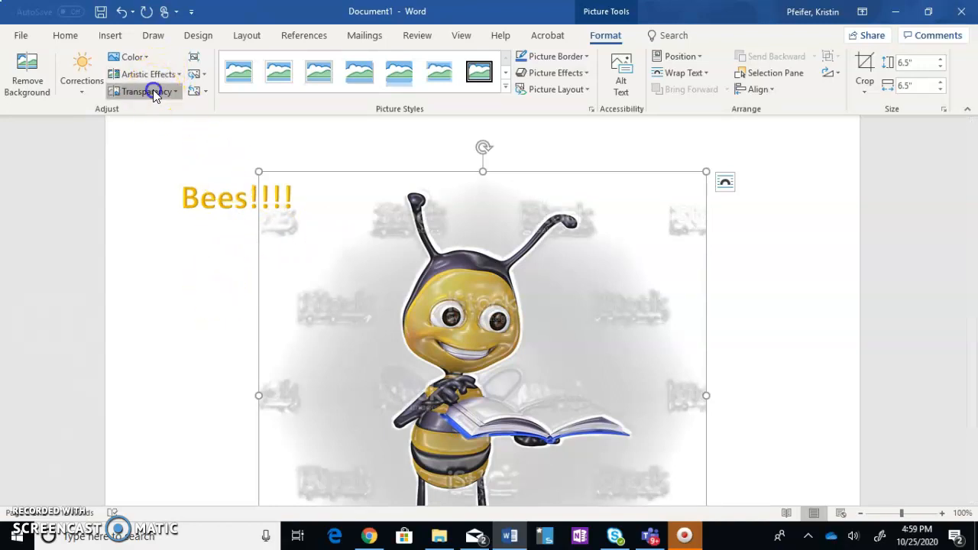
left_click(149, 90)
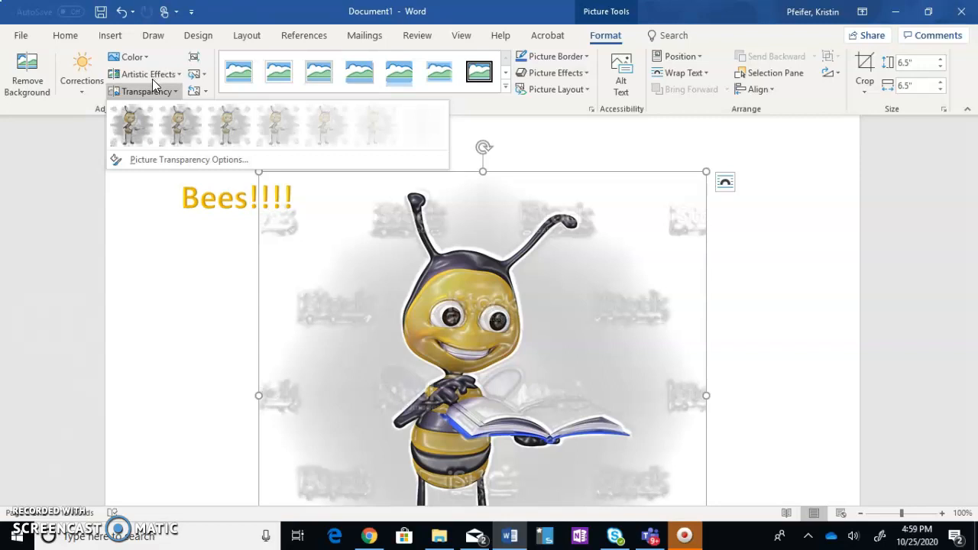
mouse_move(430, 111)
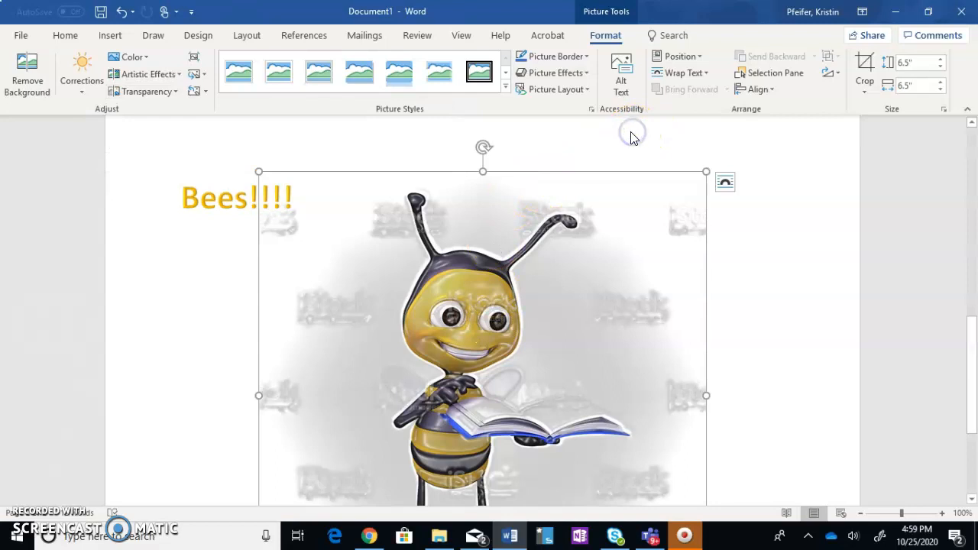
left_click(560, 57)
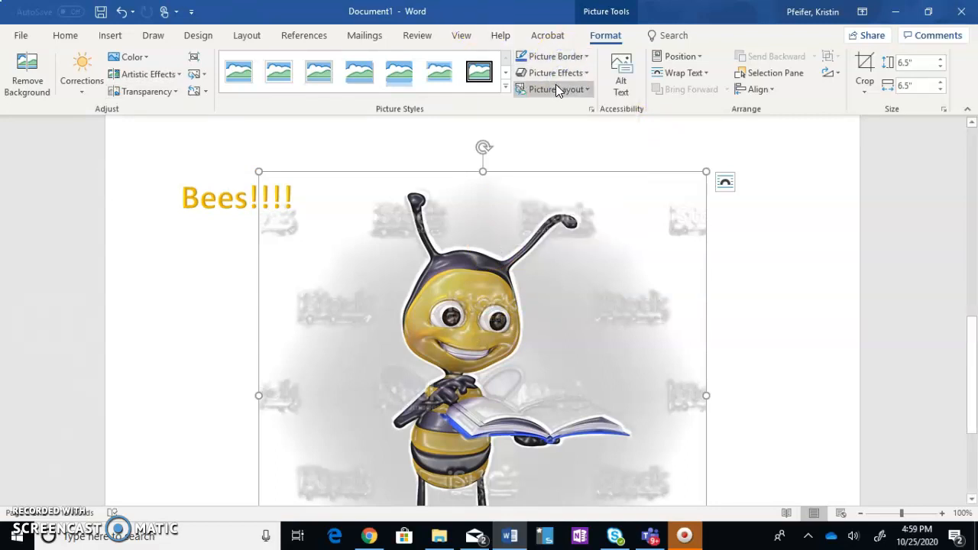
left_click(555, 73)
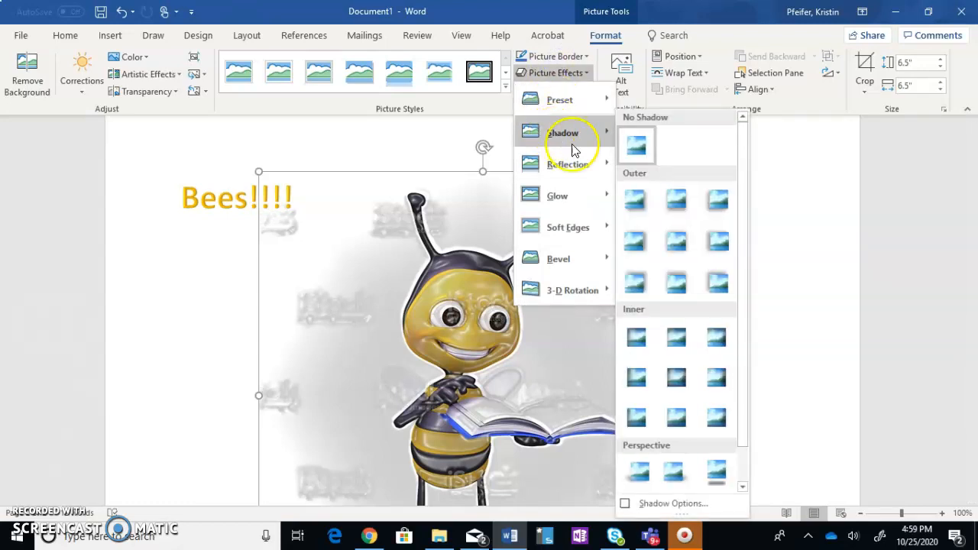
mouse_move(660, 279)
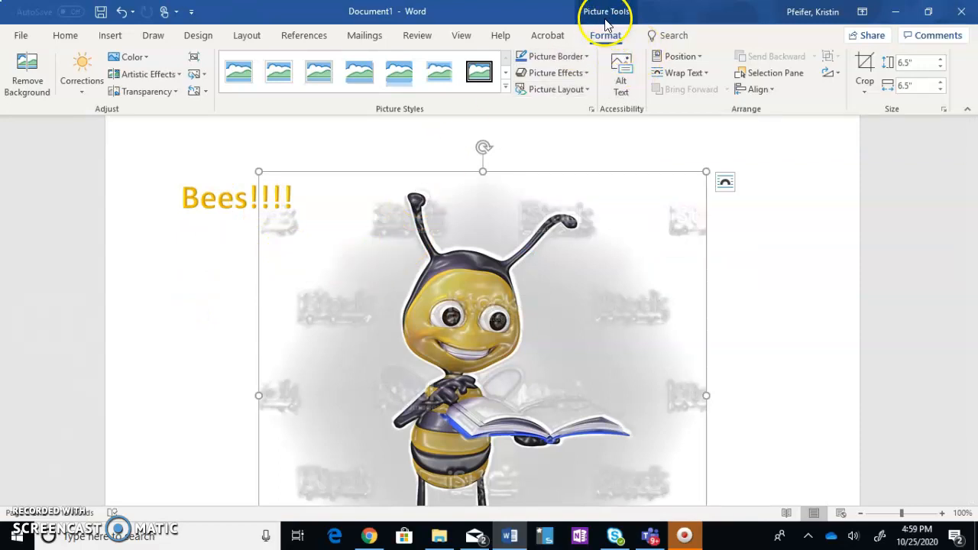
mouse_move(686, 73)
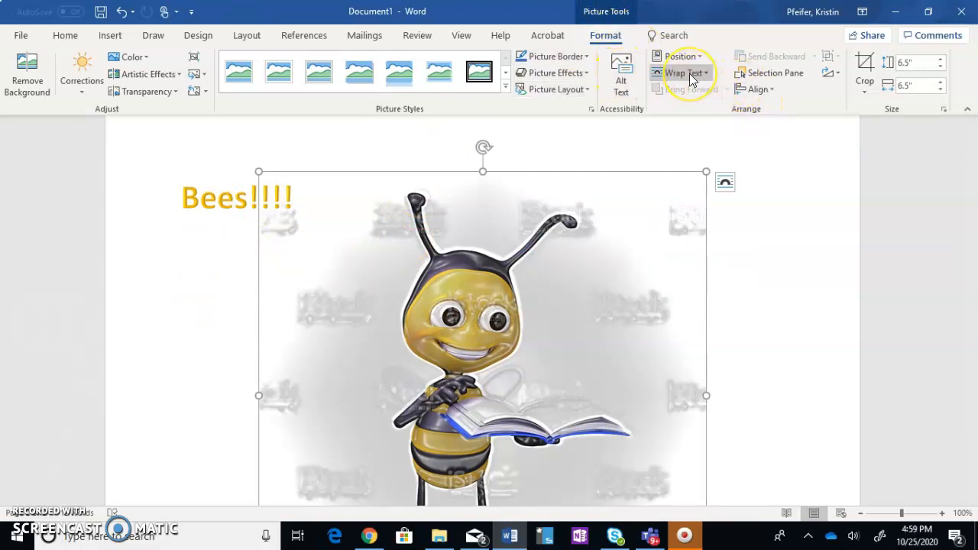
mouse_move(682, 73)
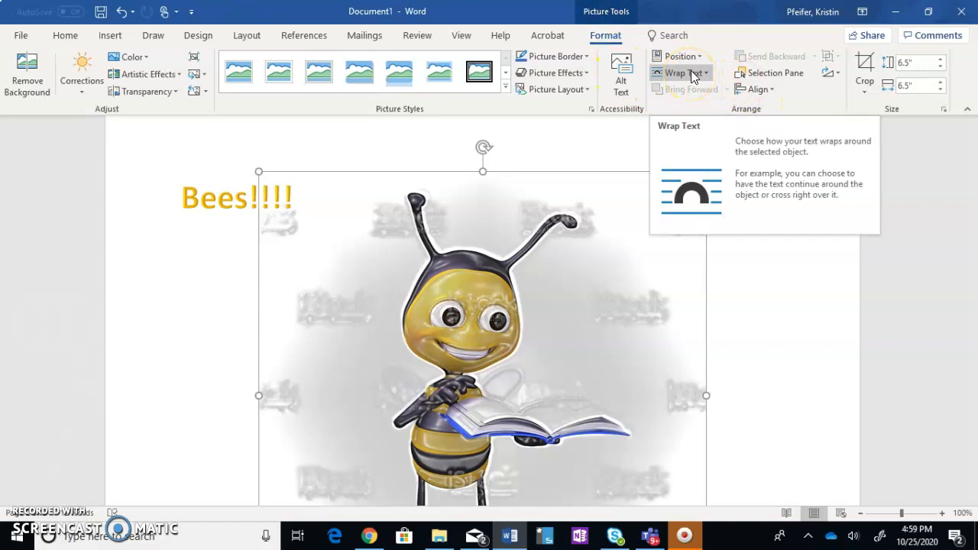
left_click(686, 73)
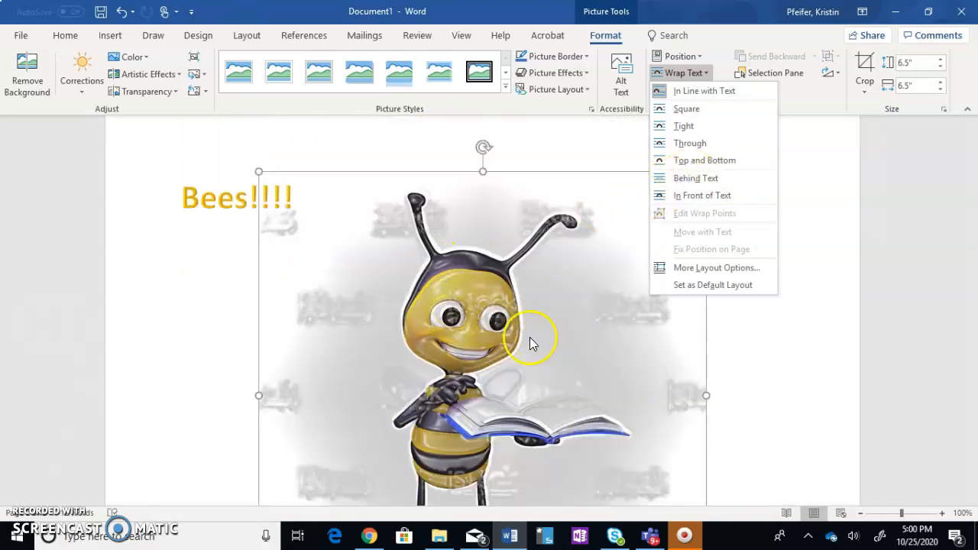
mouse_move(700, 108)
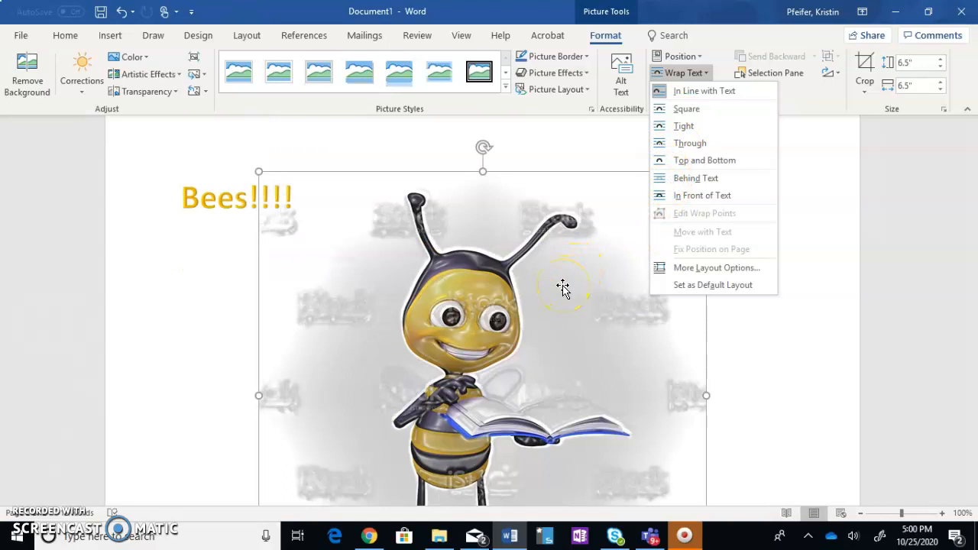
mouse_move(565, 297)
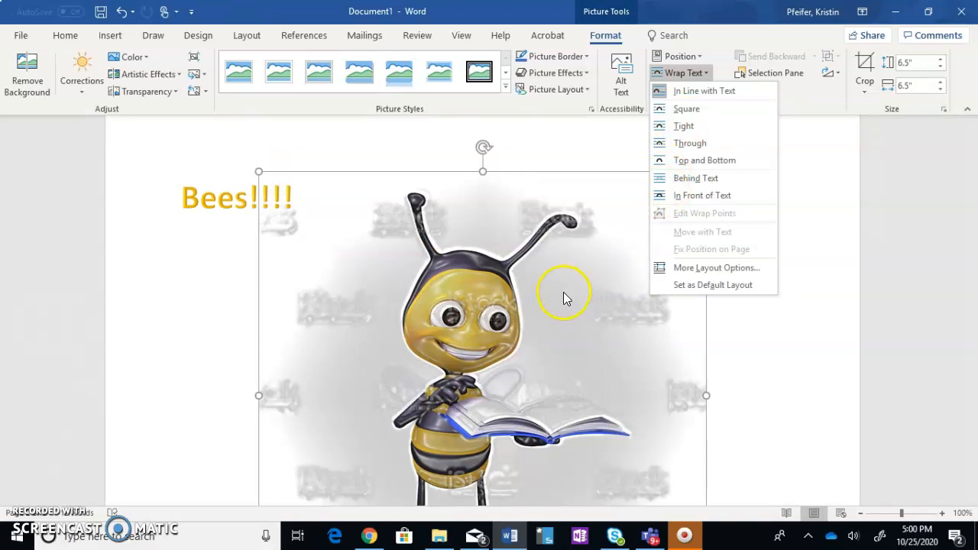
mouse_move(700, 109)
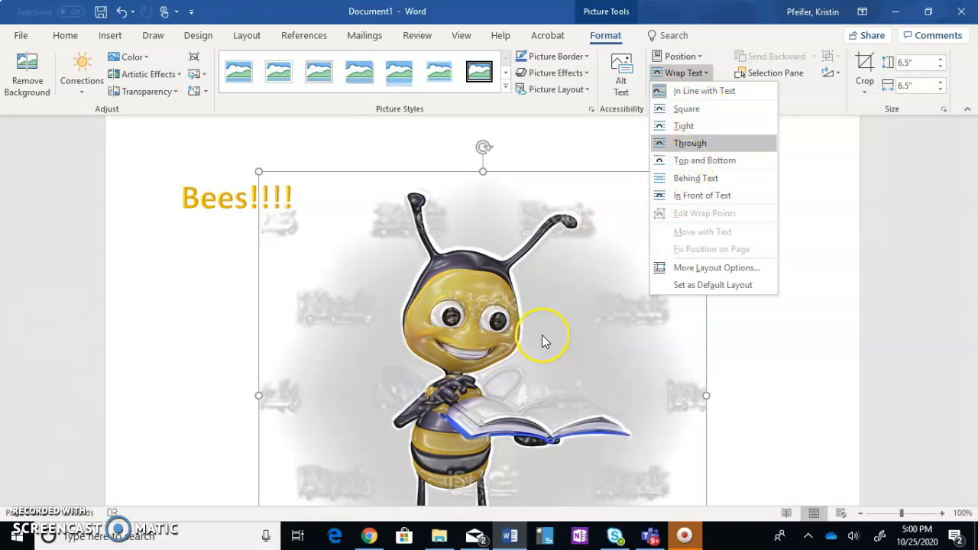
mouse_move(115, 248)
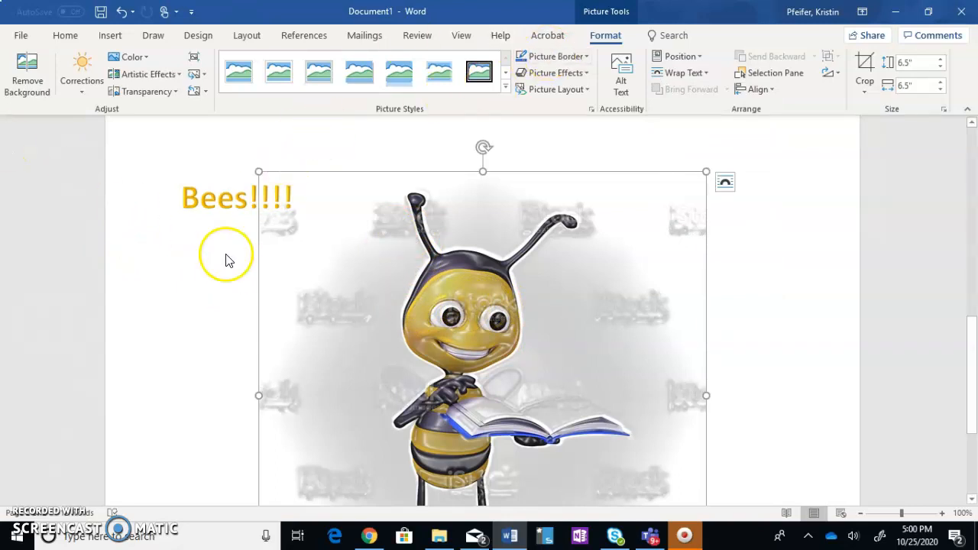
mouse_move(569, 384)
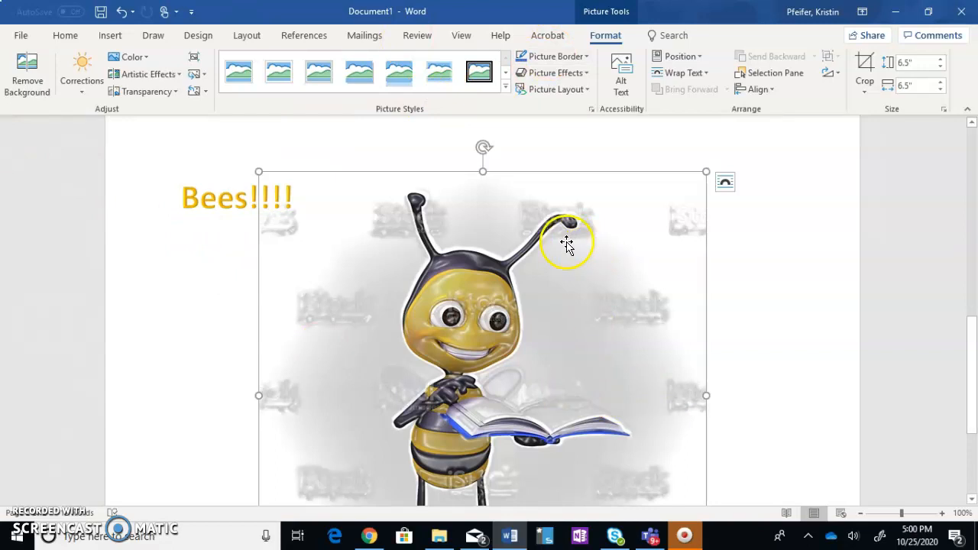
left_click(224, 295)
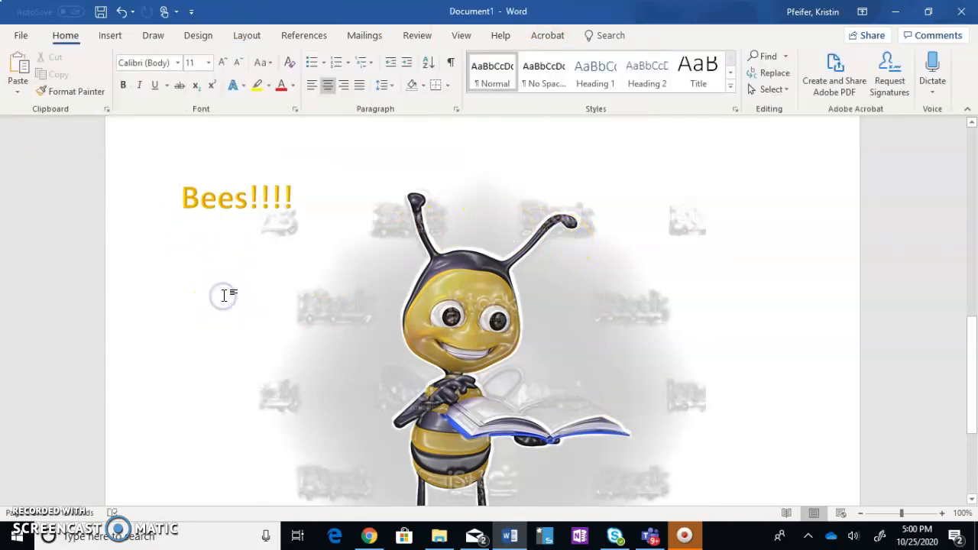
scroll("down", 3)
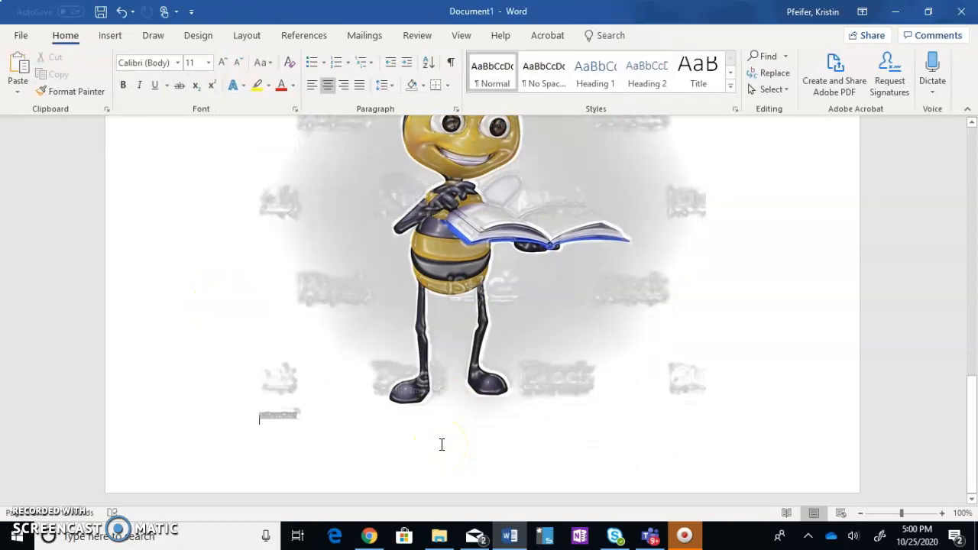